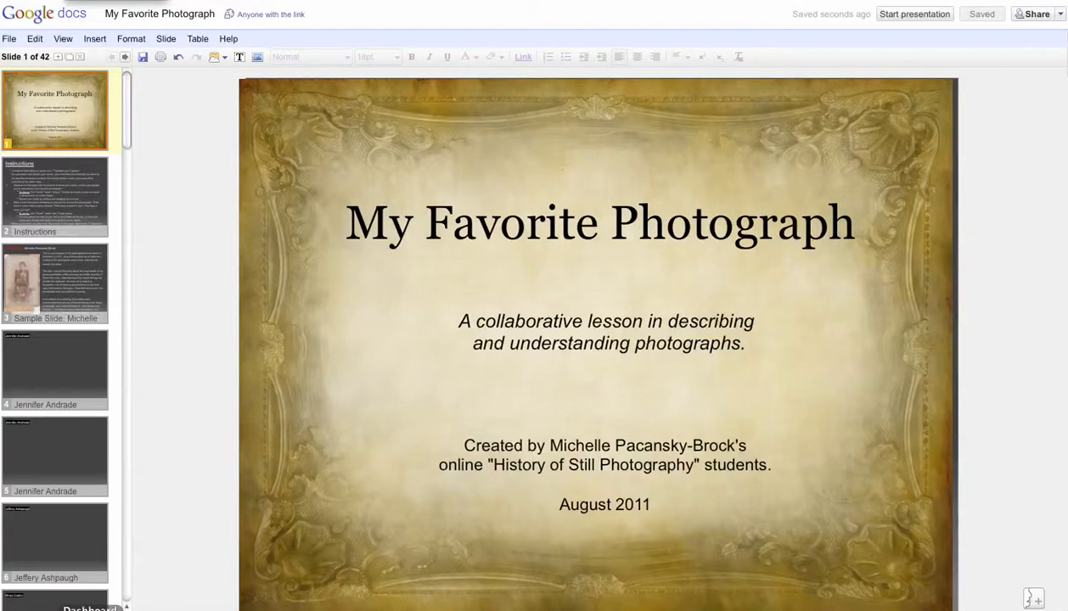
mouse_move(306, 512)
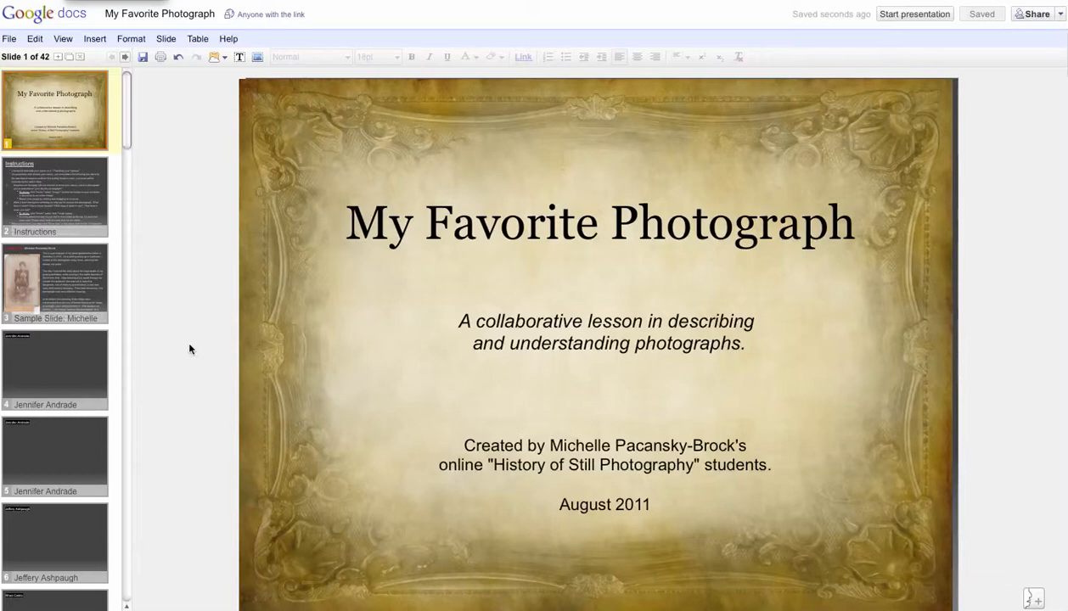
mouse_move(67, 185)
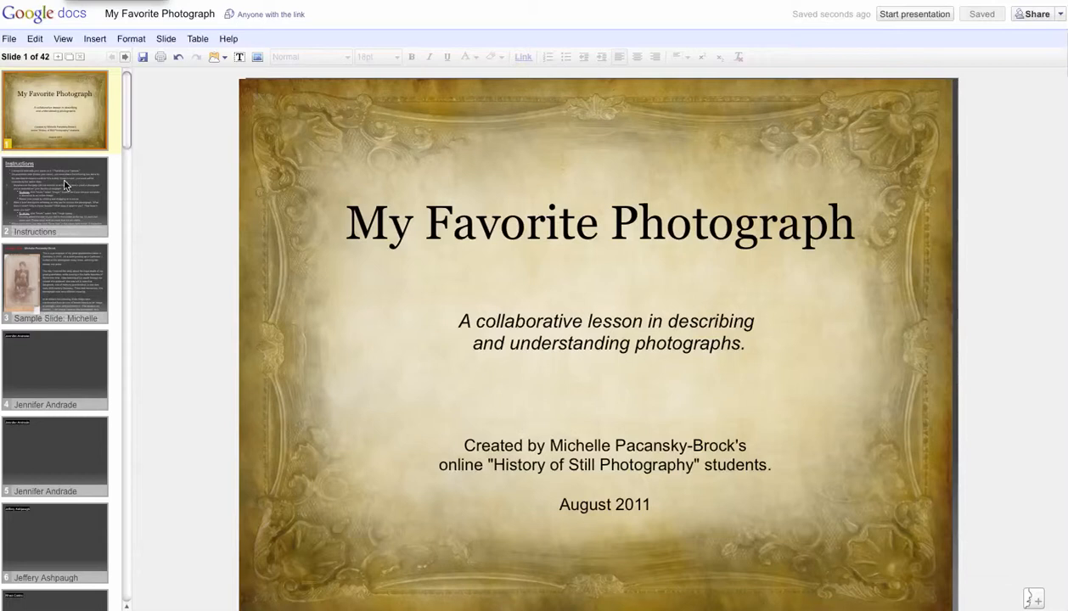
mouse_move(65, 193)
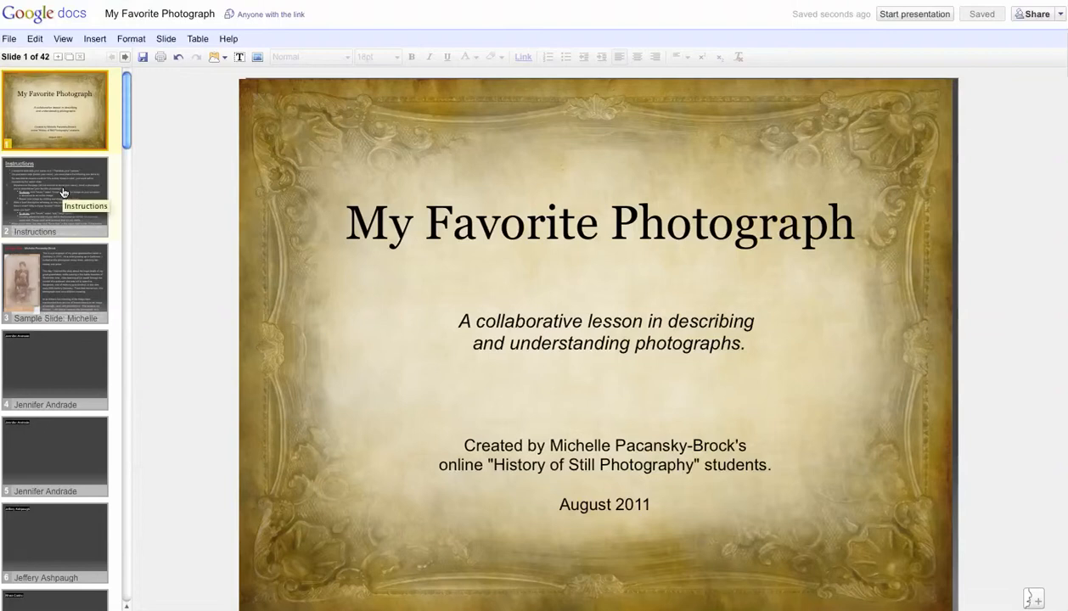
- Show the Instructions slide of the My Favorite Photograph presentation
click(54, 195)
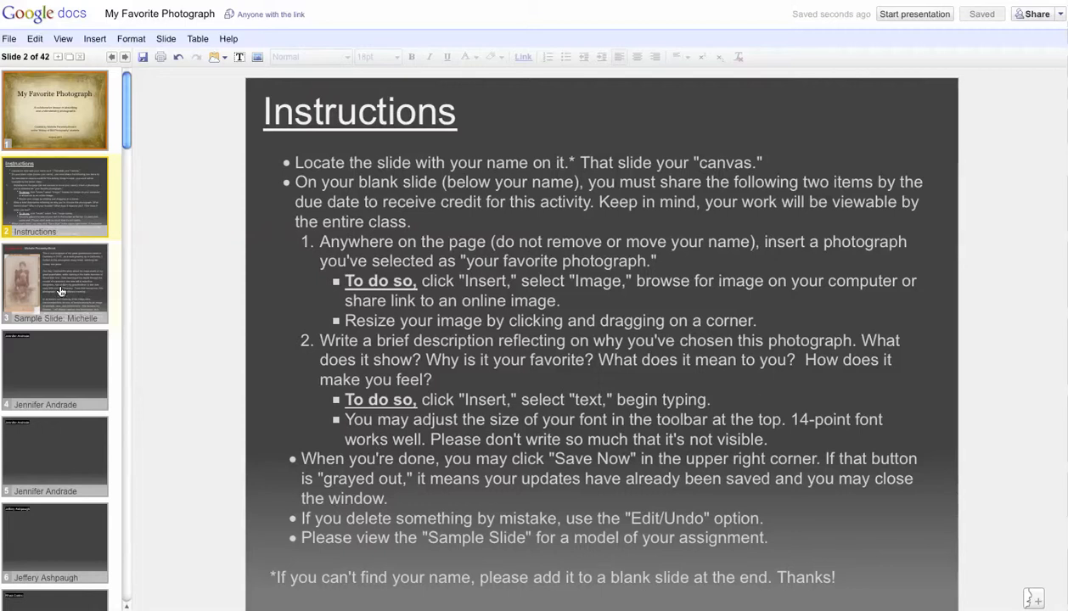
- Review Michelle Pacansky-Brock's sample slide, selecting 'Germany' in its description and checking font sizes
click(54, 282)
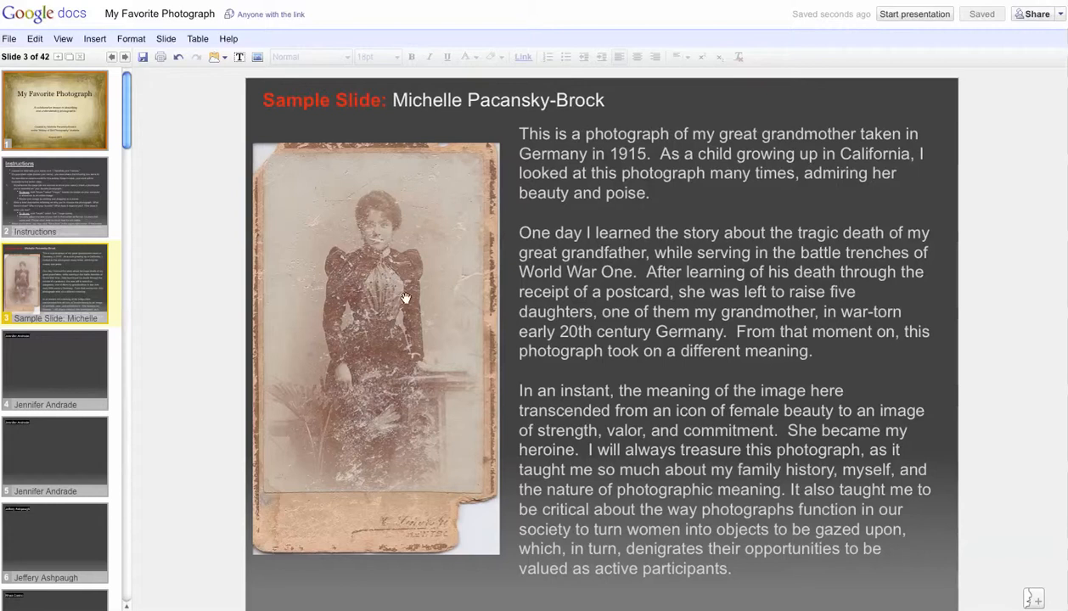
mouse_move(406, 323)
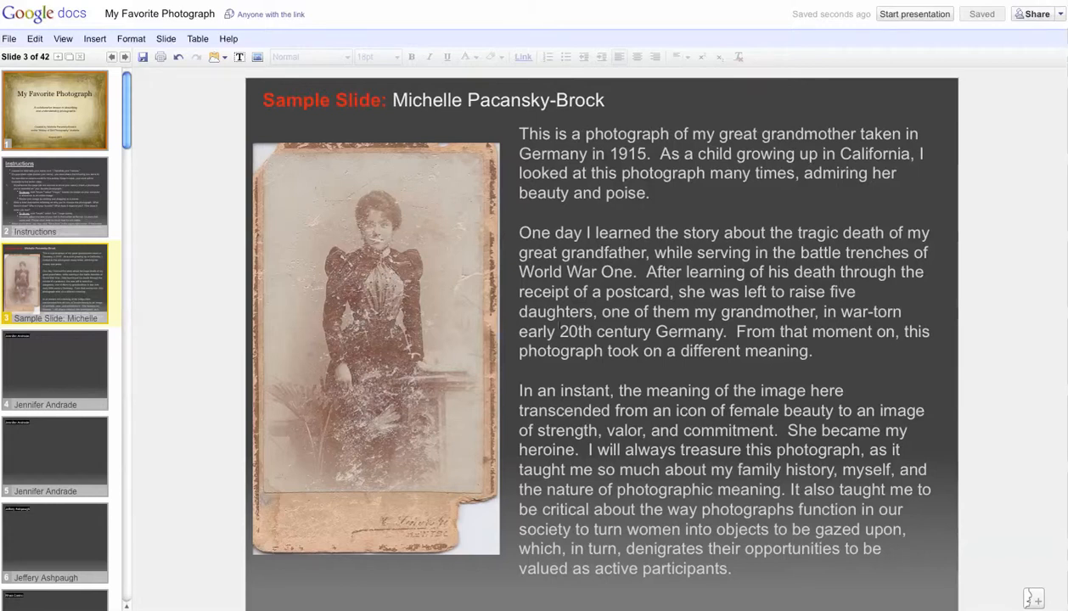
click(721, 340)
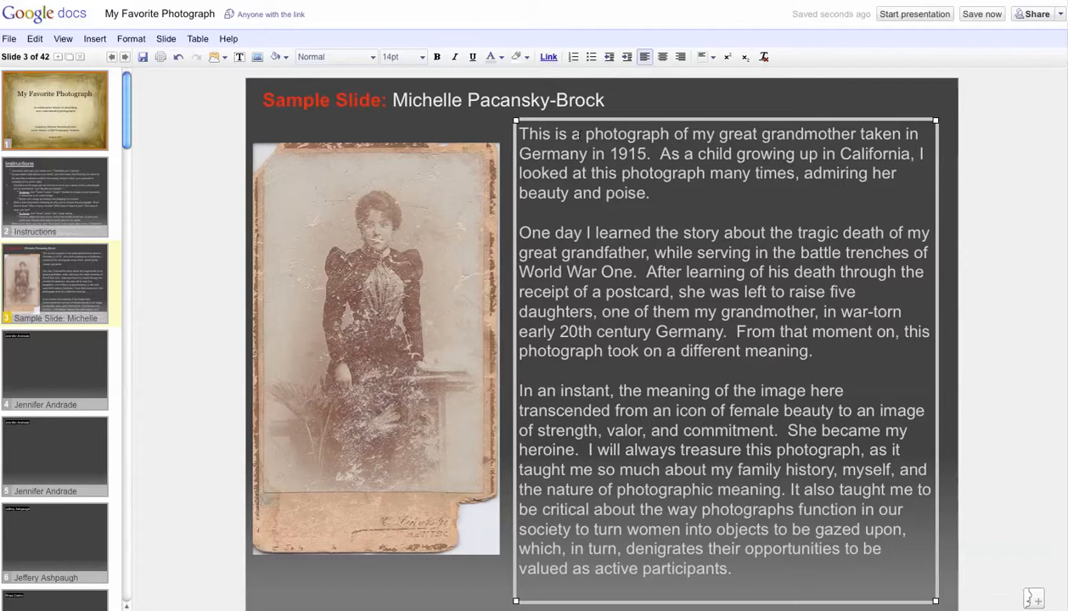
double_click(550, 153)
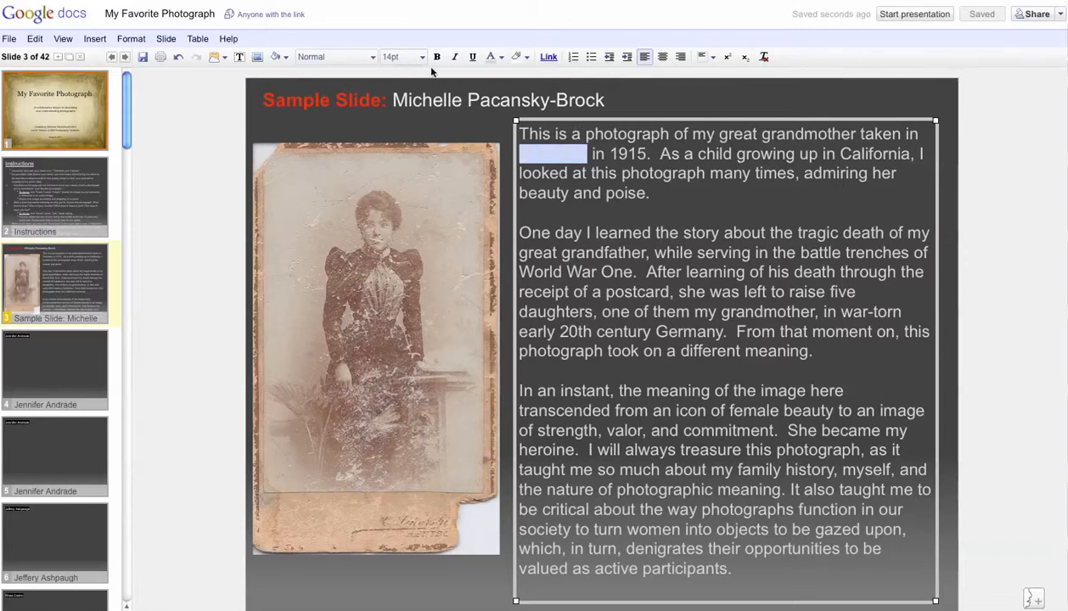
click(421, 58)
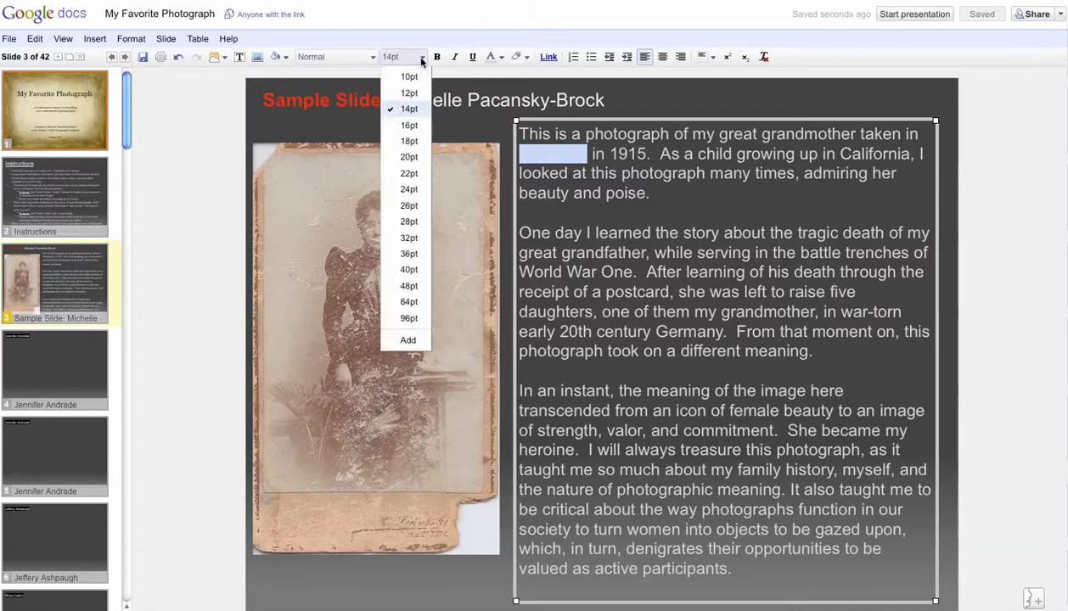
mouse_move(409, 108)
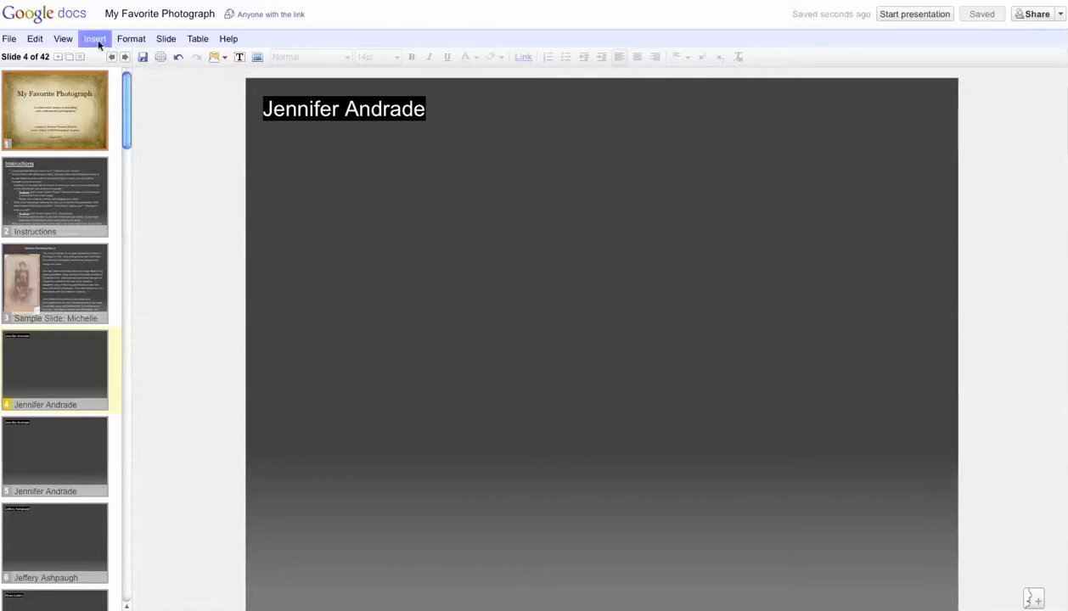
click(95, 37)
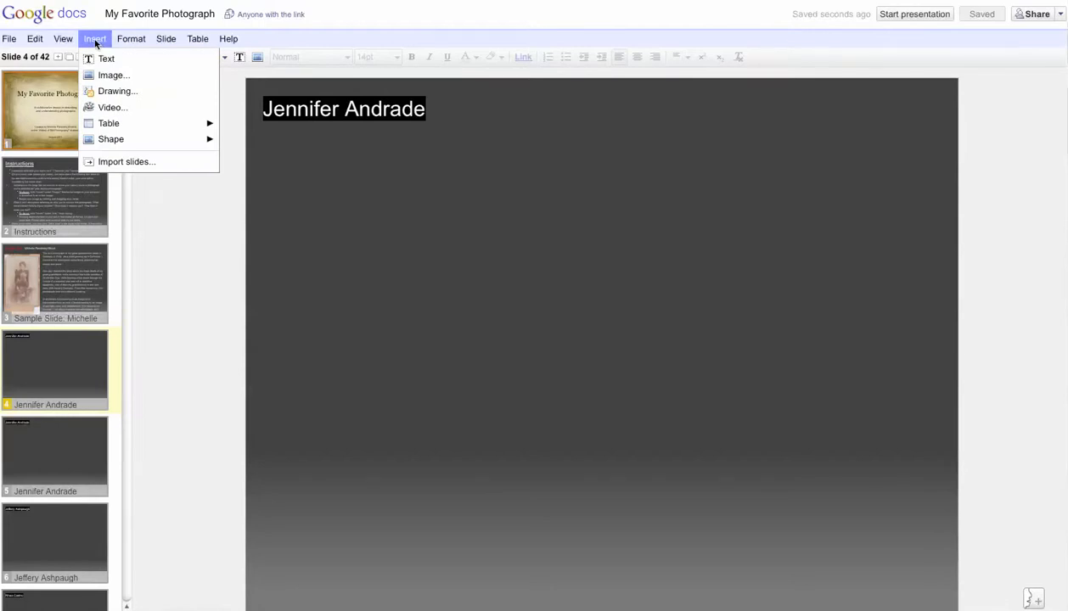
mouse_move(98, 71)
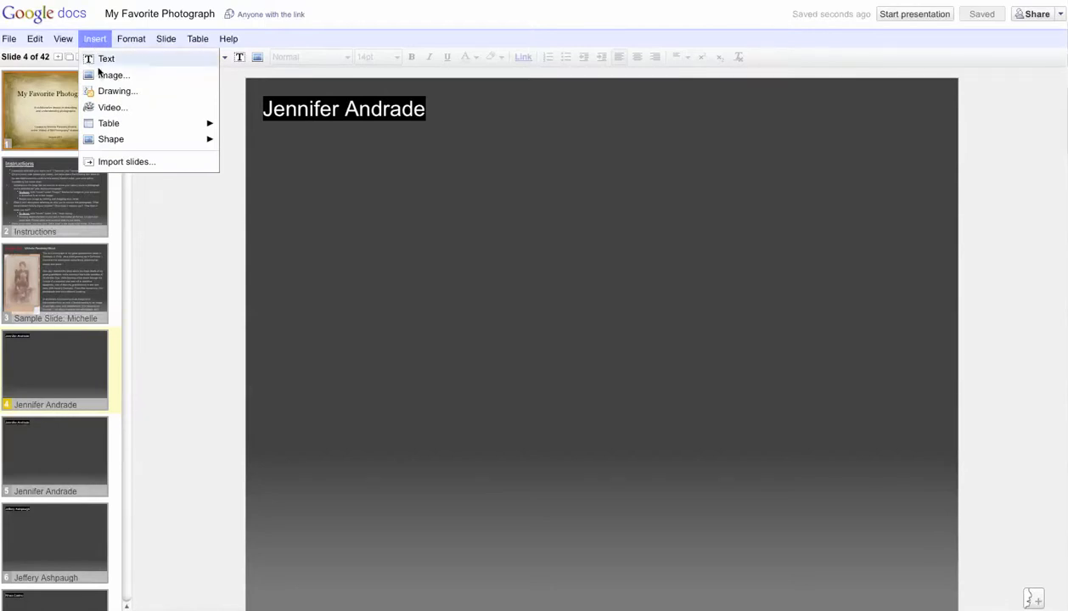
click(112, 75)
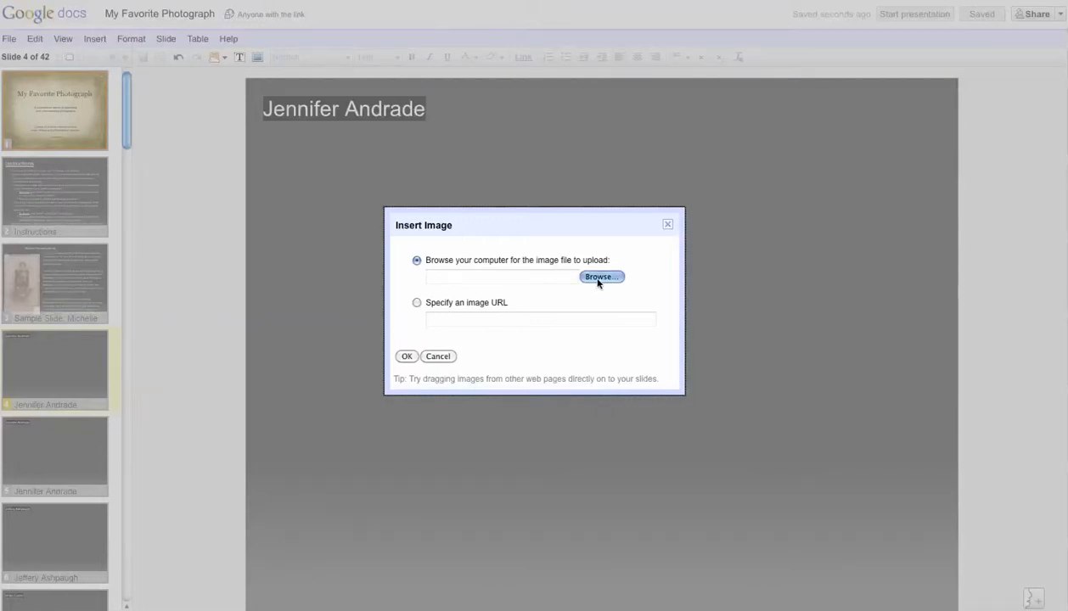
click(600, 277)
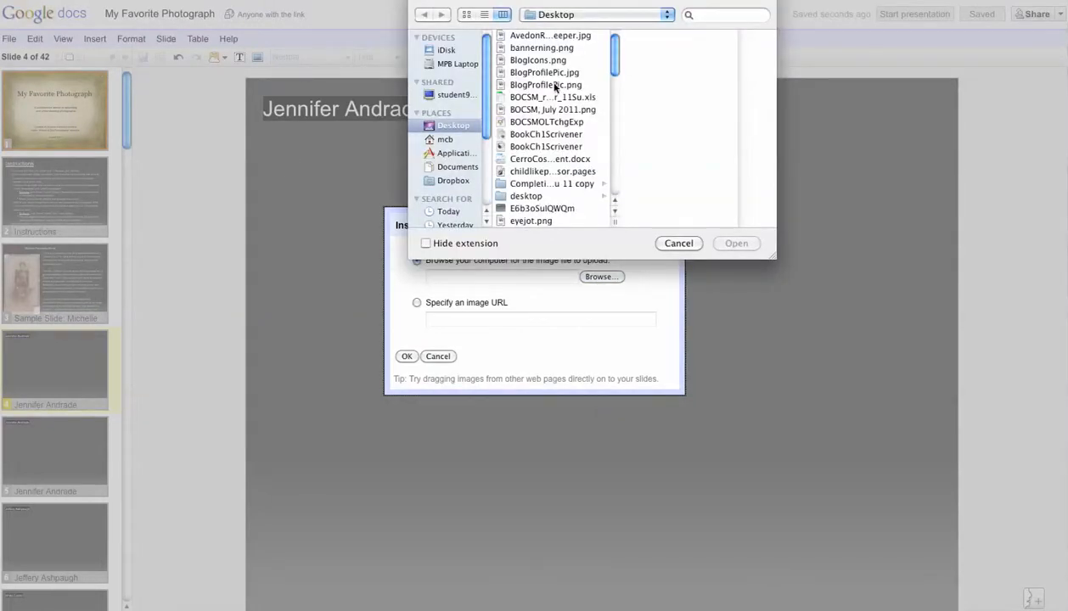
scroll(down, 3)
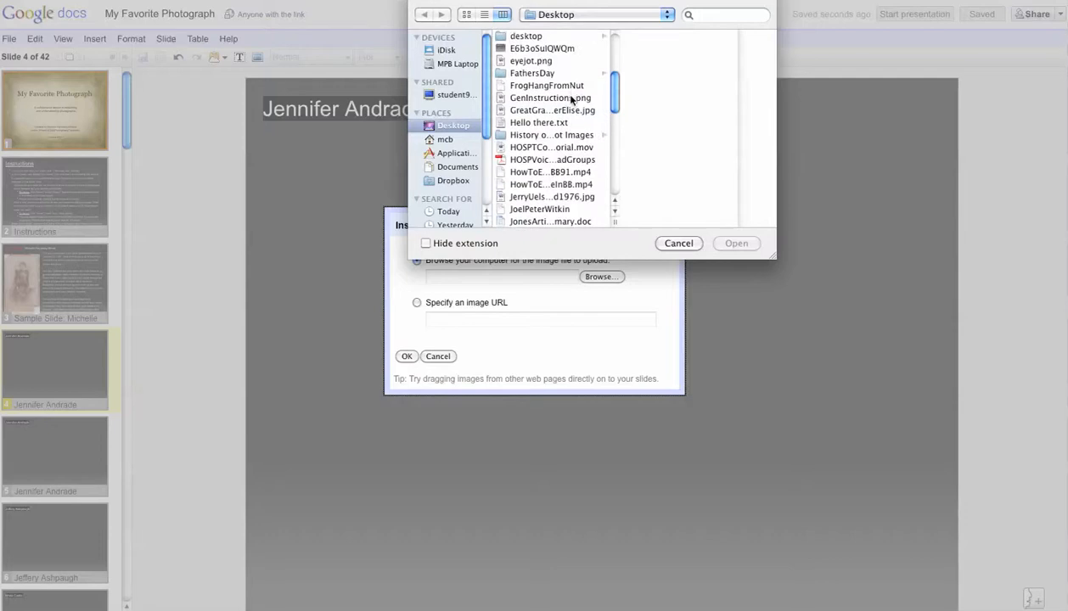
scroll(down, 3)
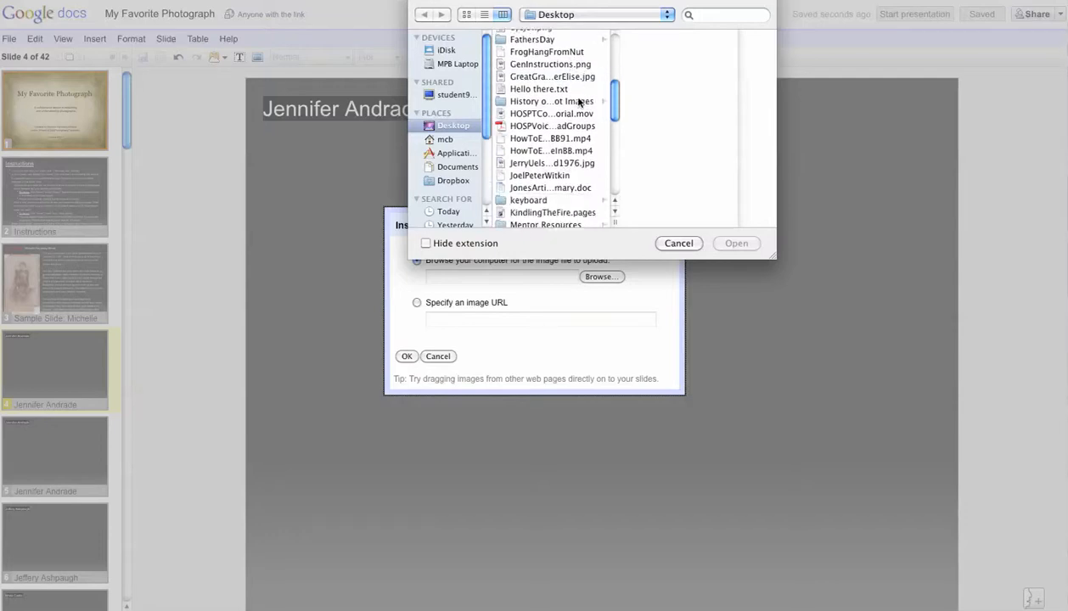
scroll(down, 3)
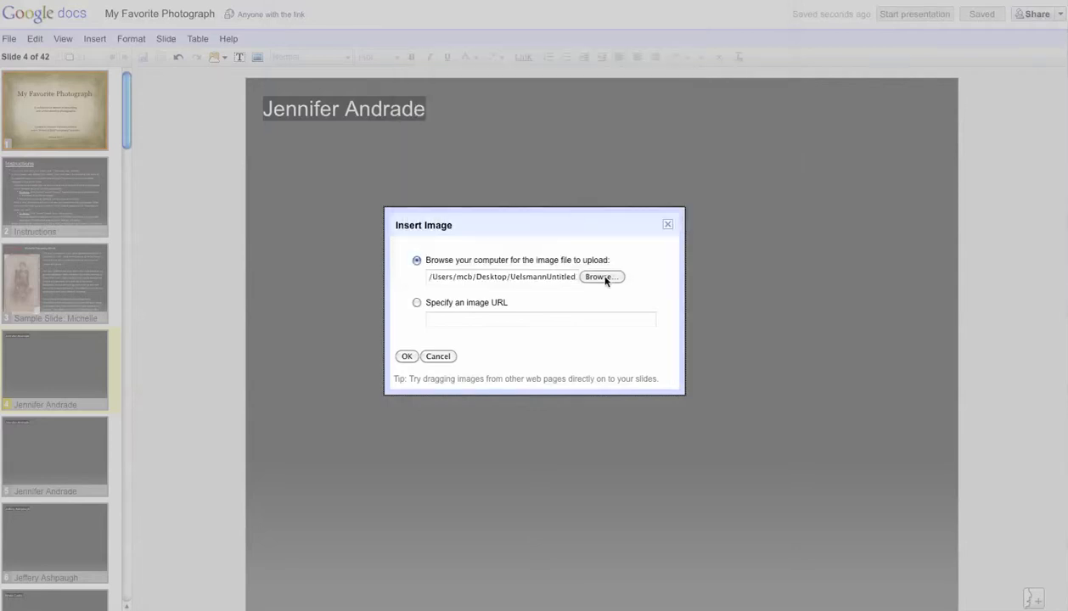
mouse_move(407, 357)
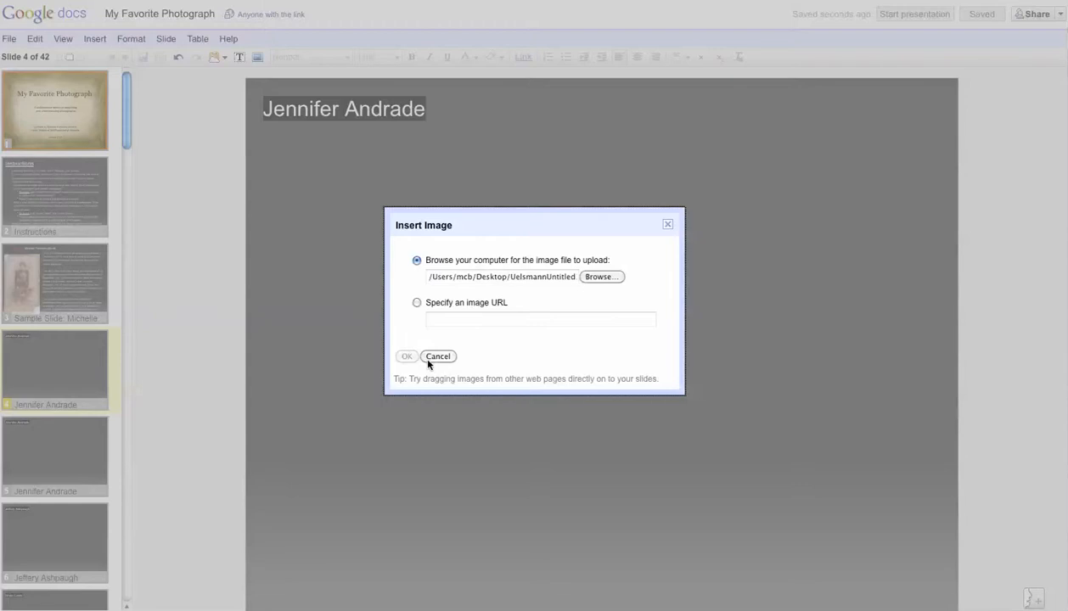
click(407, 357)
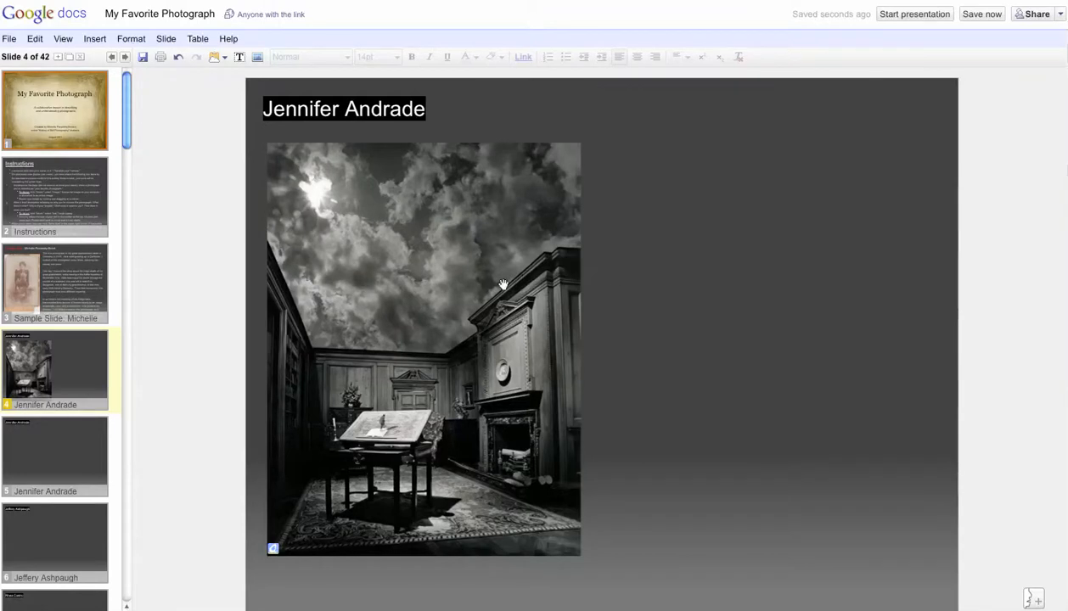
mouse_move(441, 332)
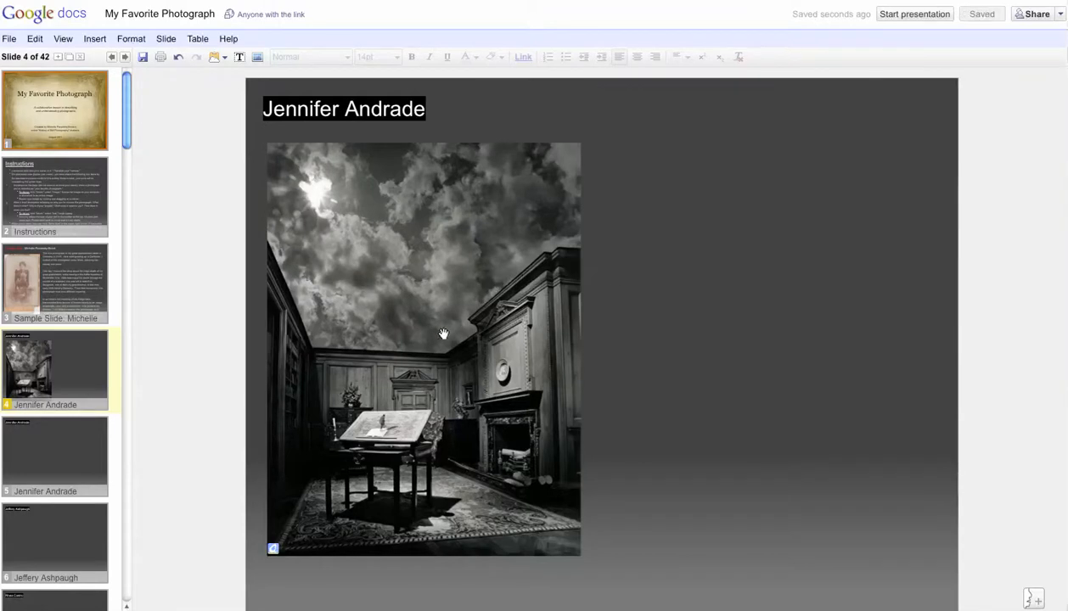
click(441, 348)
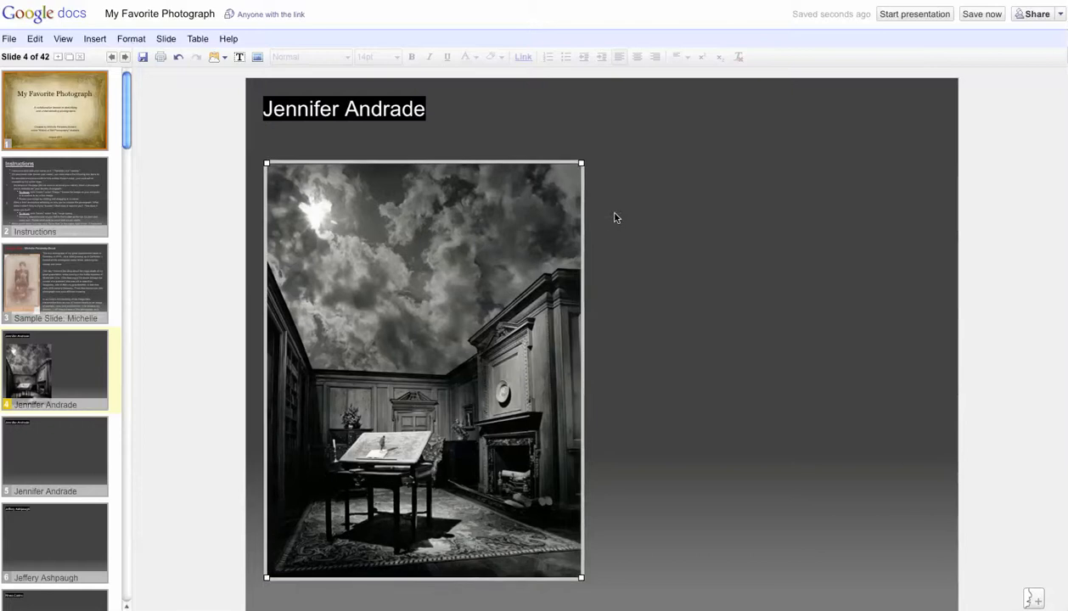
mouse_move(641, 211)
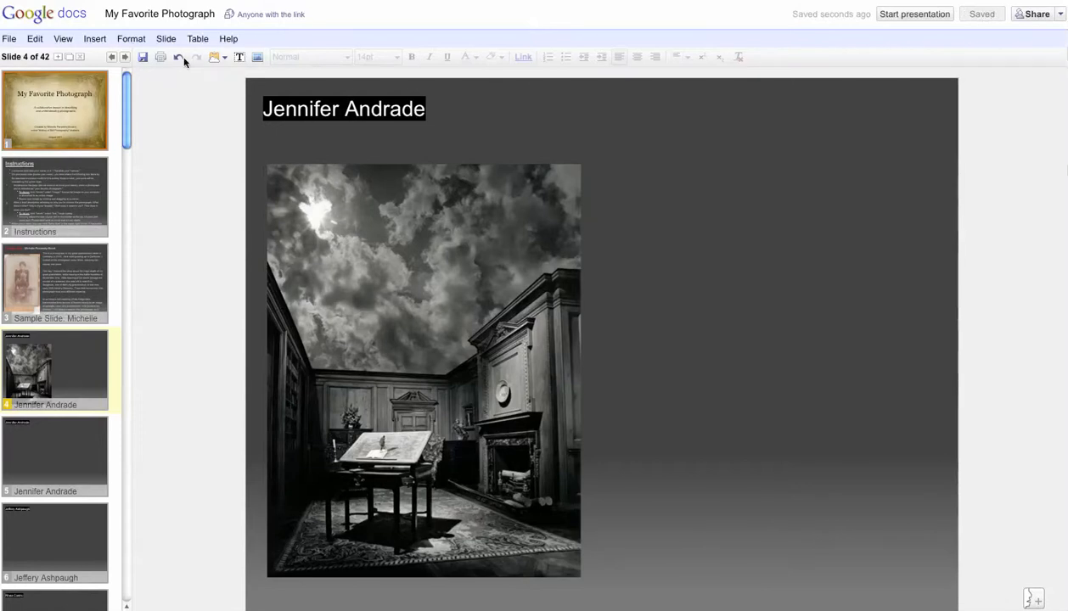
mouse_move(241, 58)
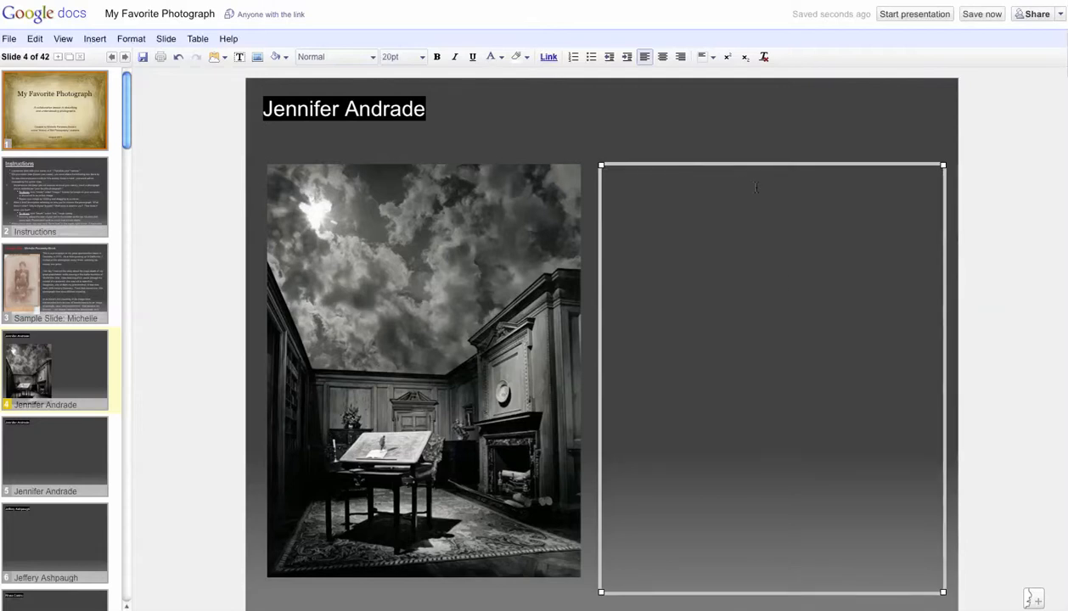
- Draft the caption in a new text box right of the photo, ending with 'This is a photogap'
text(T)
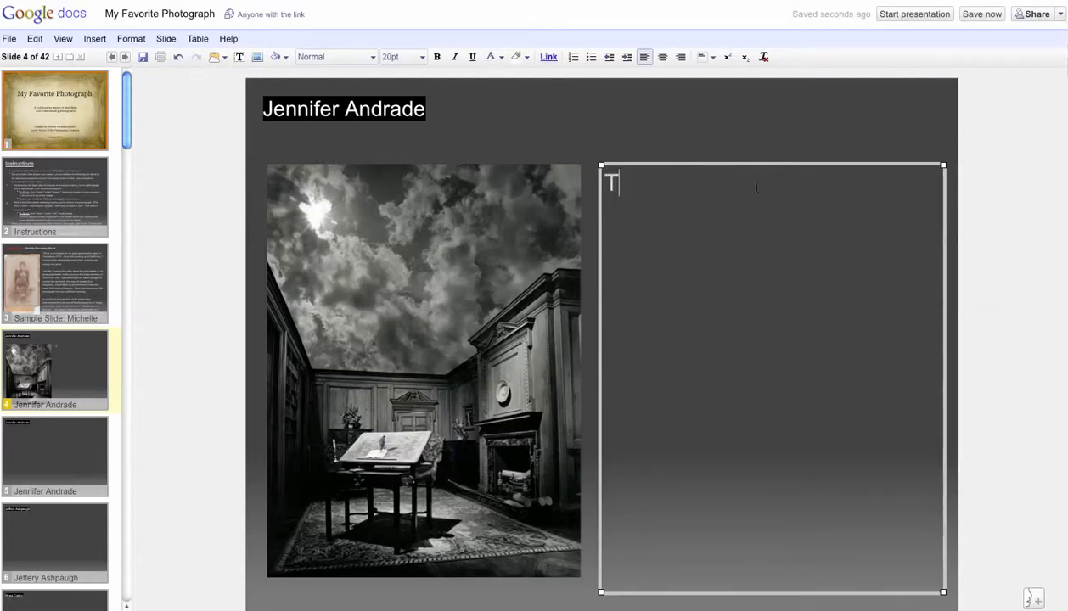
text(I choe thi)
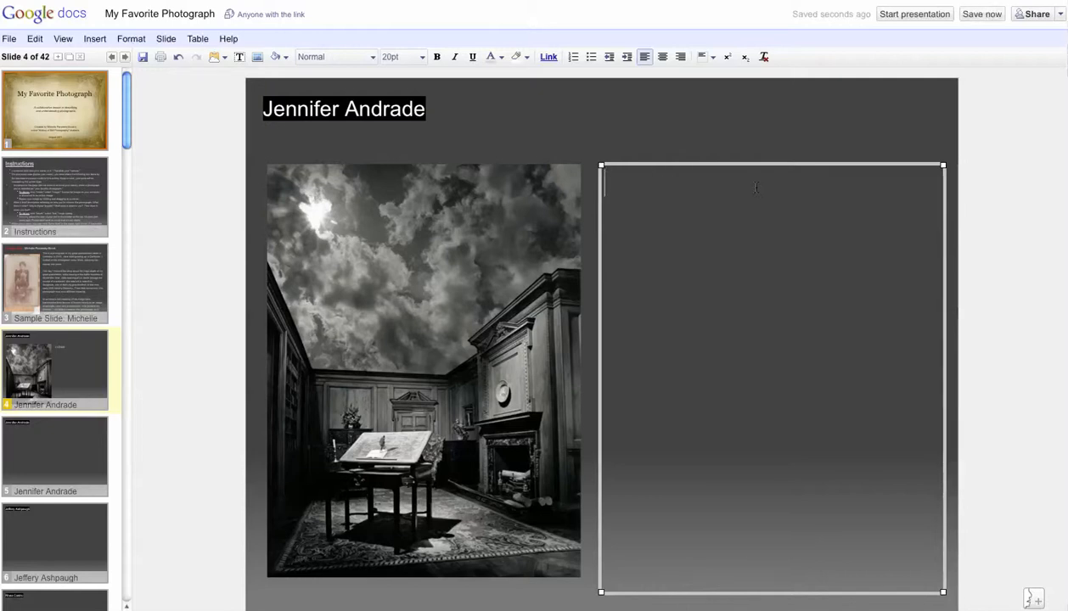
text(This is a photogaph of...)
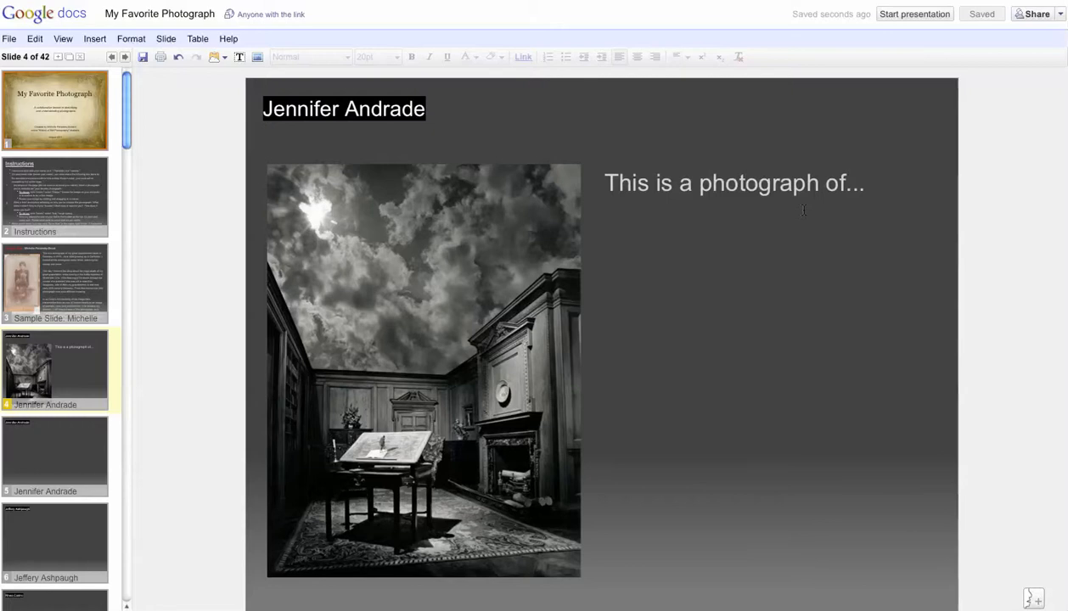
- Shrink the caption's font and retype it as 'This is a photograph of...'
click(733, 183)
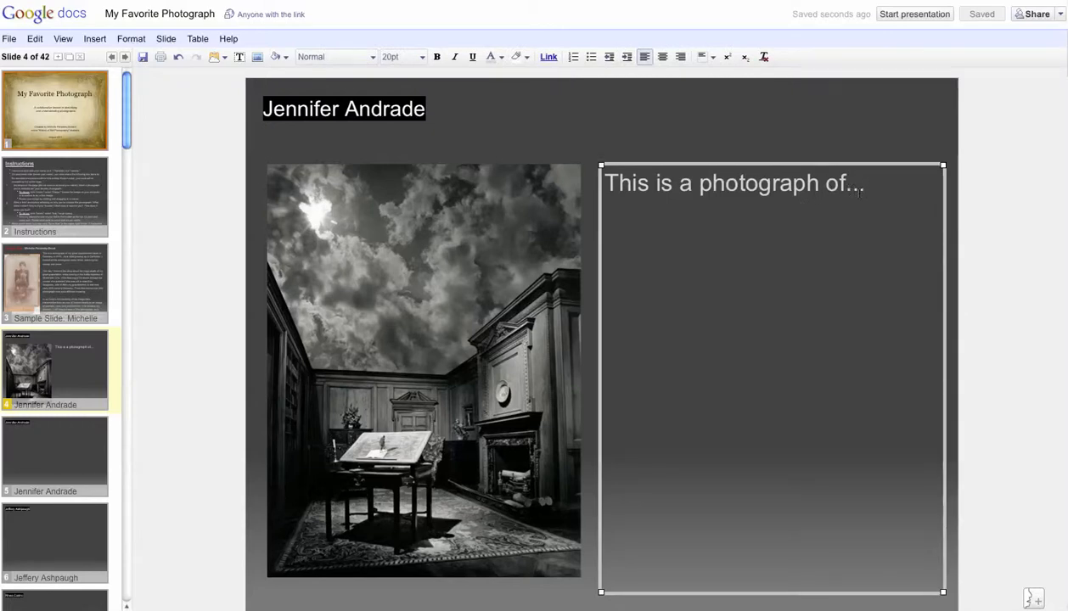
triple_click(732, 183)
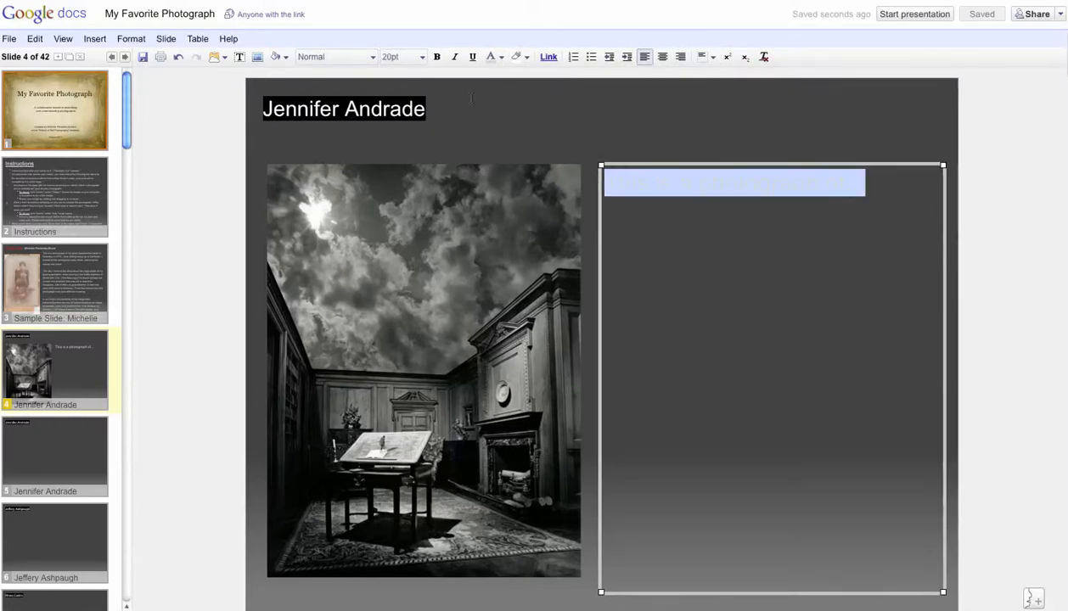
click(421, 57)
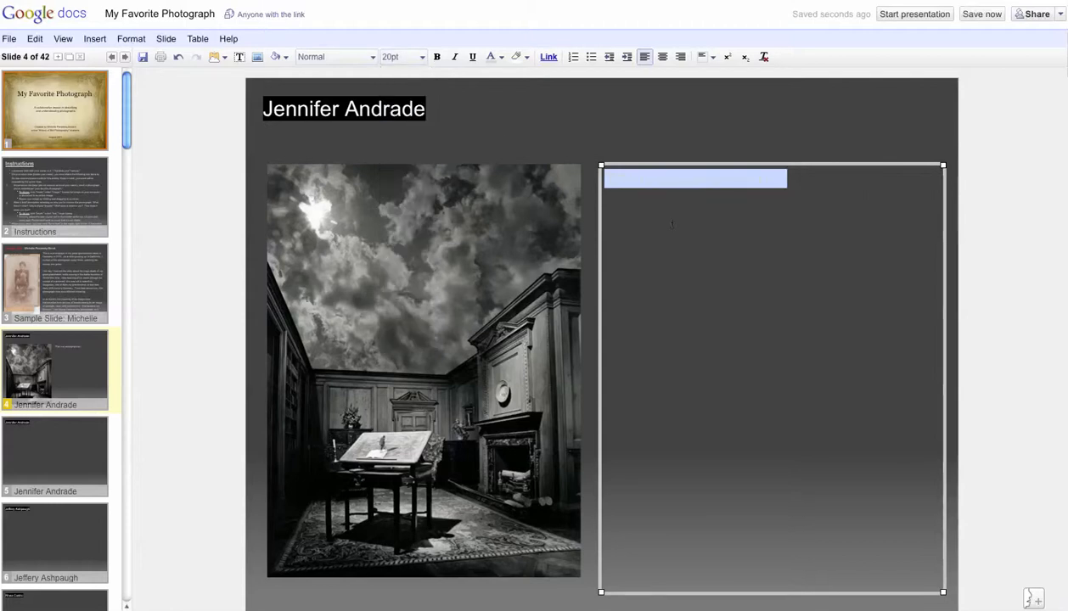
text(This is a photograph of...)
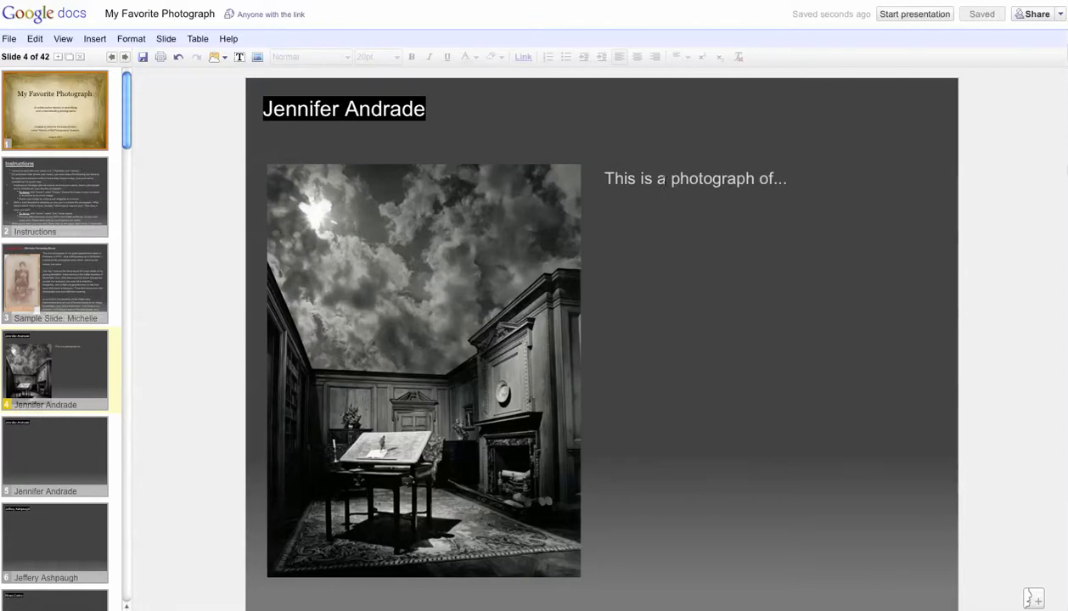
mouse_move(750, 162)
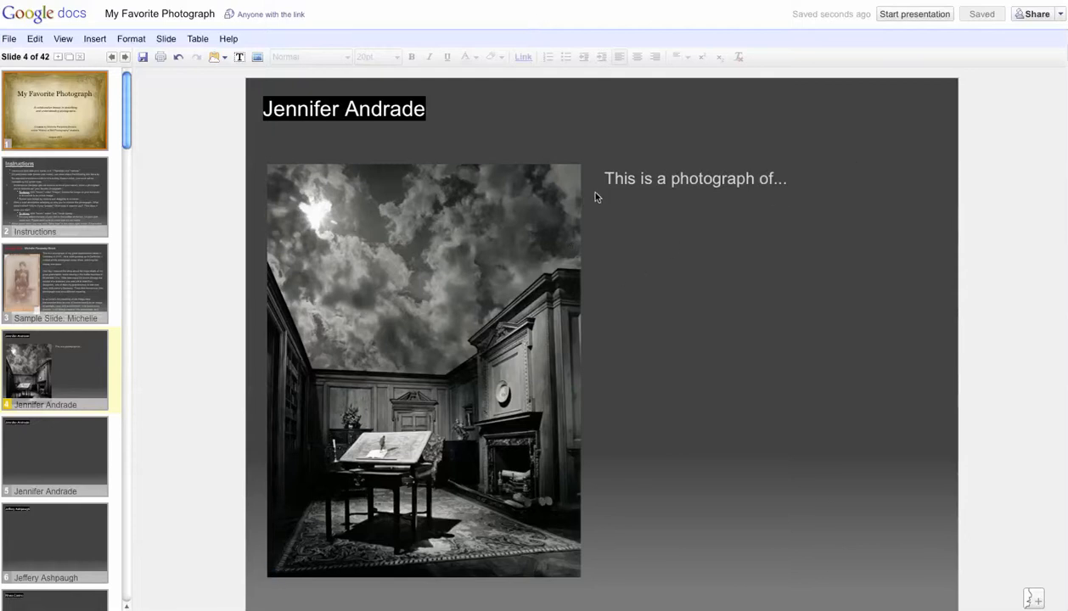
mouse_move(703, 168)
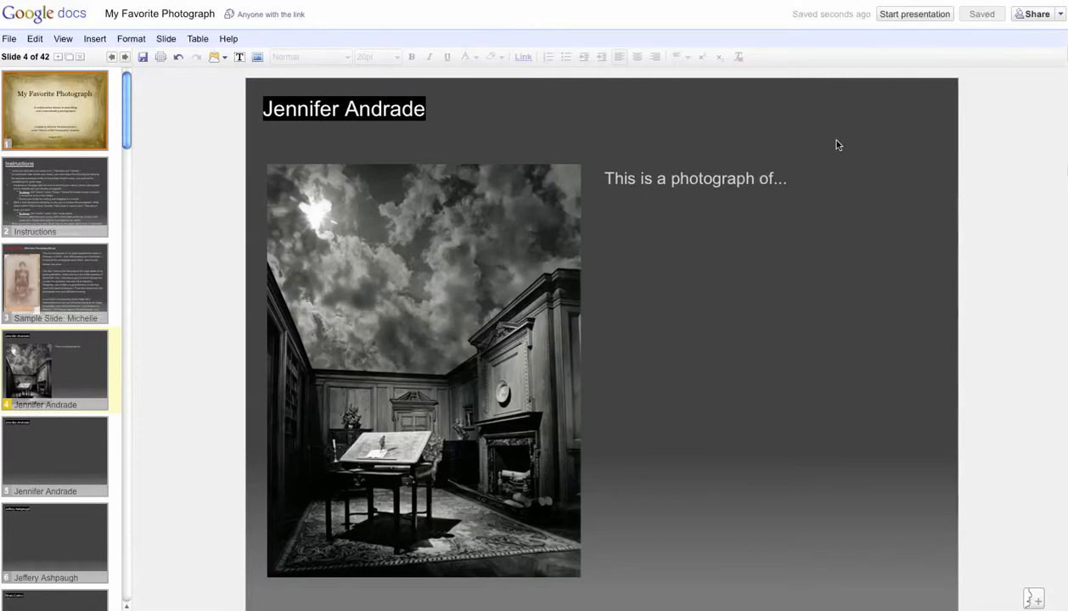
mouse_move(577, 213)
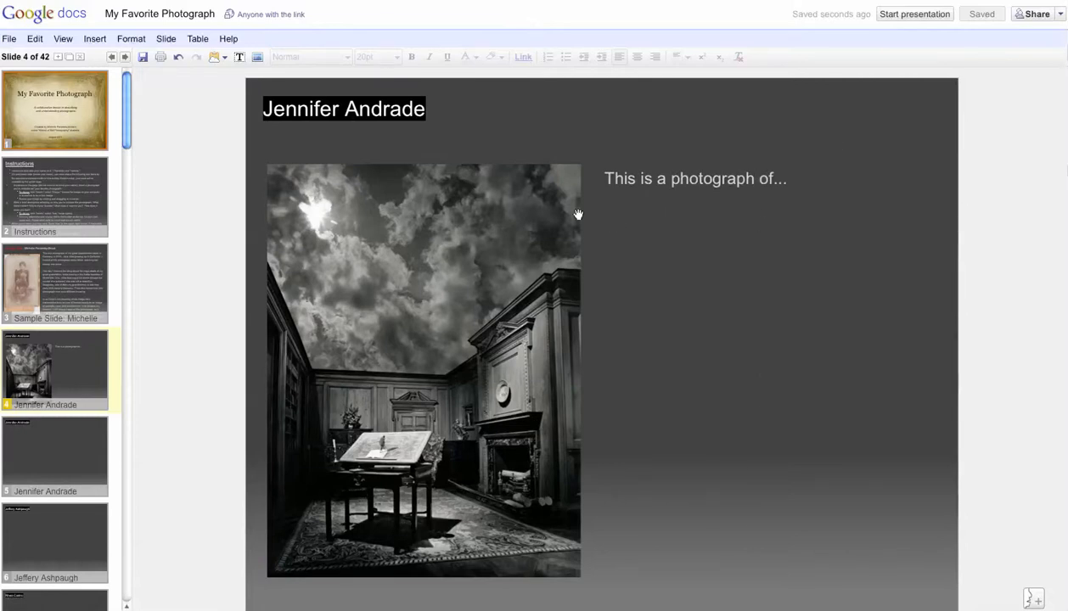
mouse_move(889, 48)
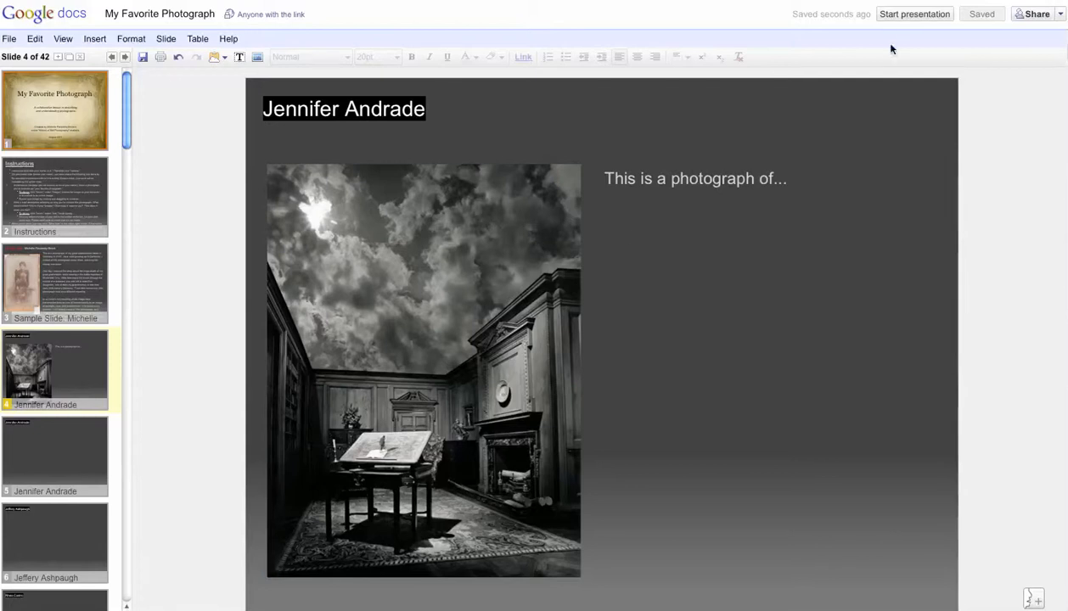